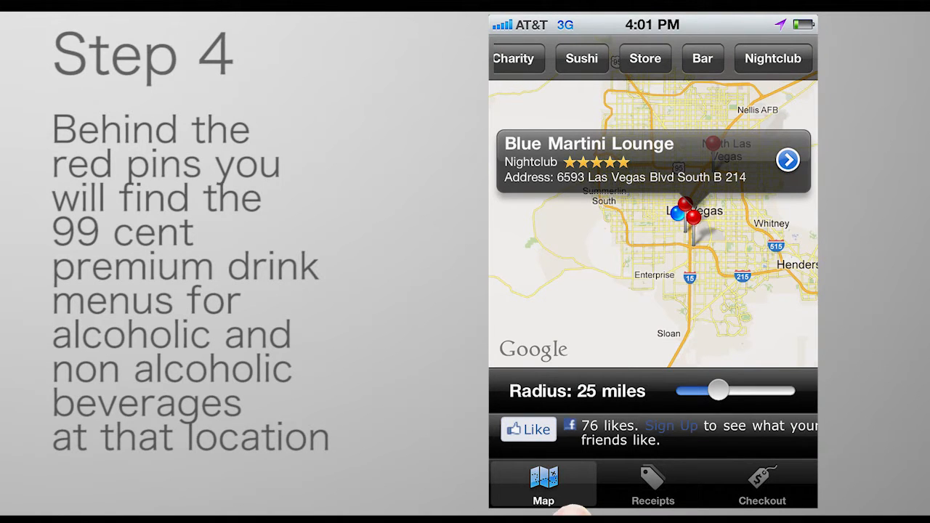
- Show Blue Martini Lounge's 99-cent drink menu from its map pin callout
click(788, 159)
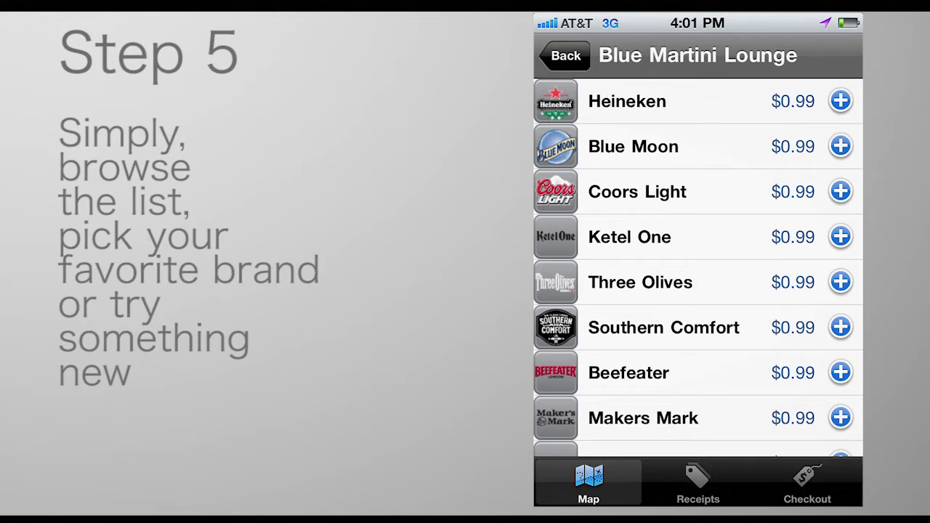
- Add a $0.99 Blue Moon from Blue Martini Lounge to the Purchases list
click(840, 145)
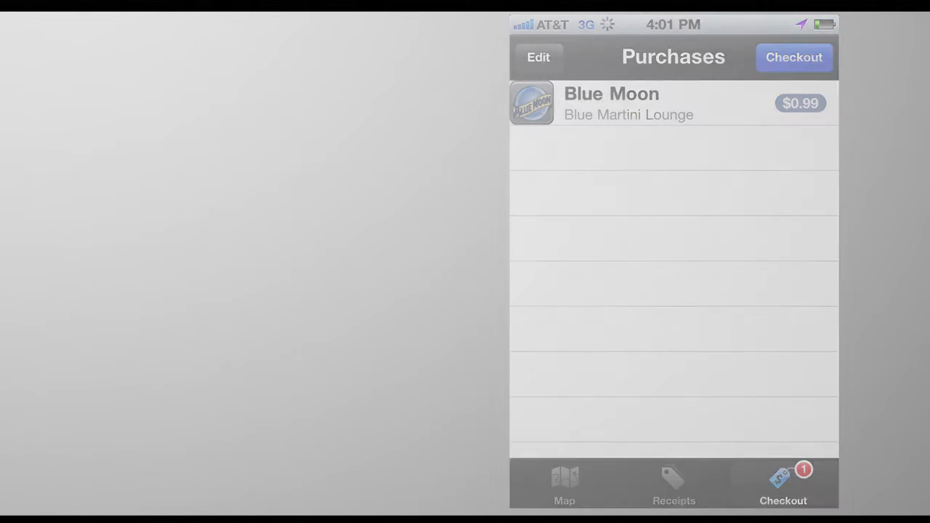
- Check out the Blue Moon order with the saved card, acknowledging the payment and success alerts
click(793, 57)
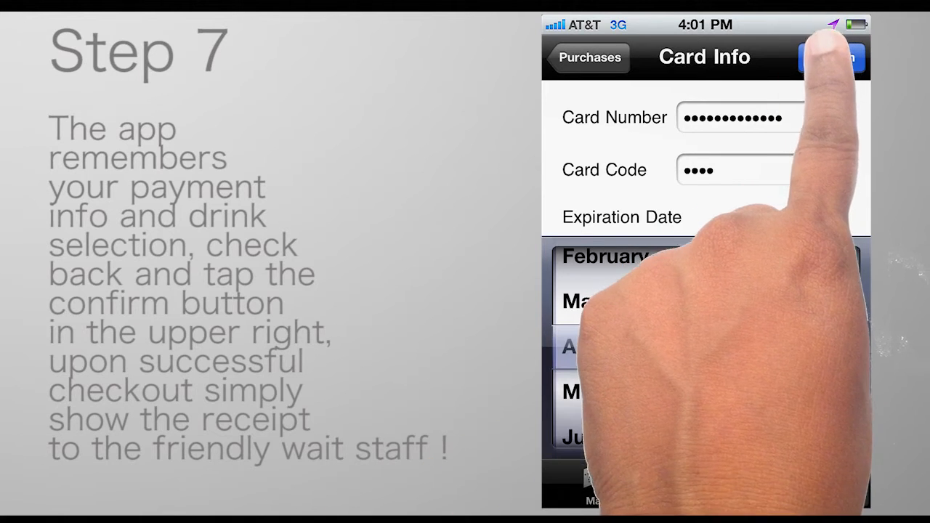
click(834, 58)
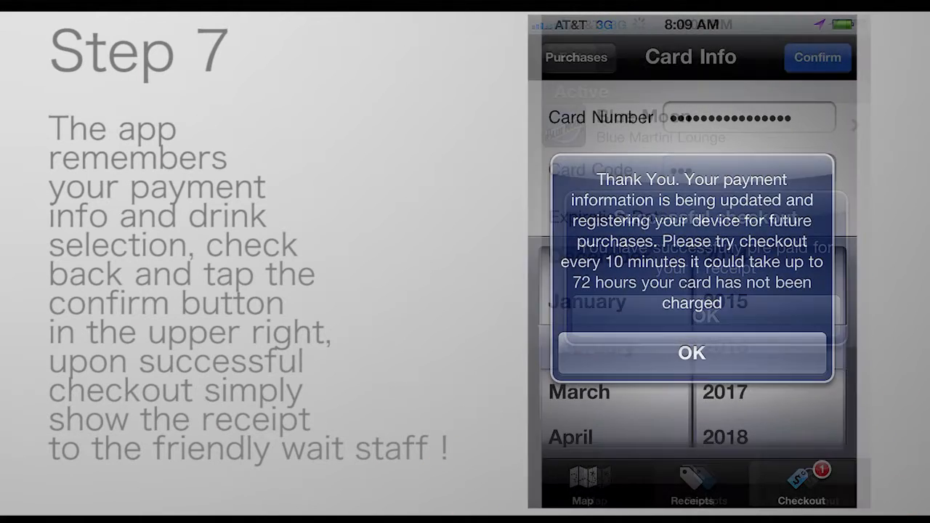
click(692, 353)
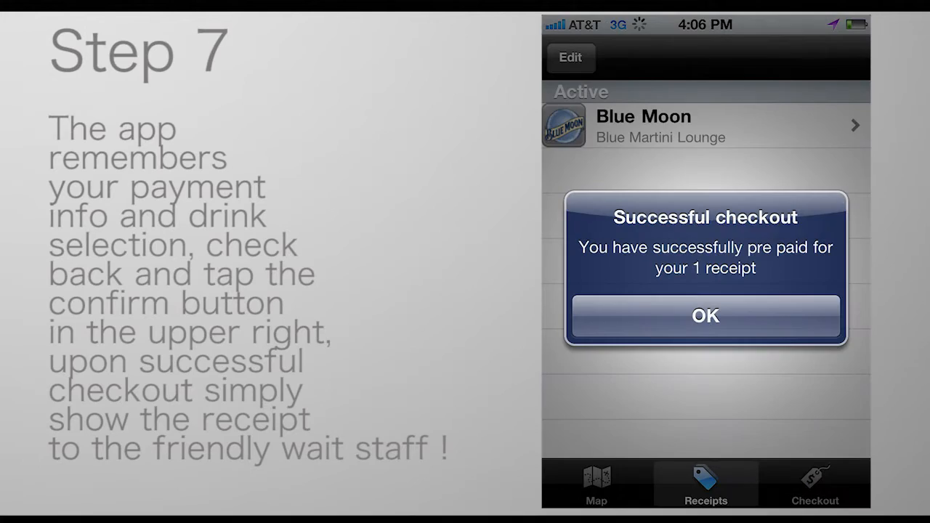
click(704, 315)
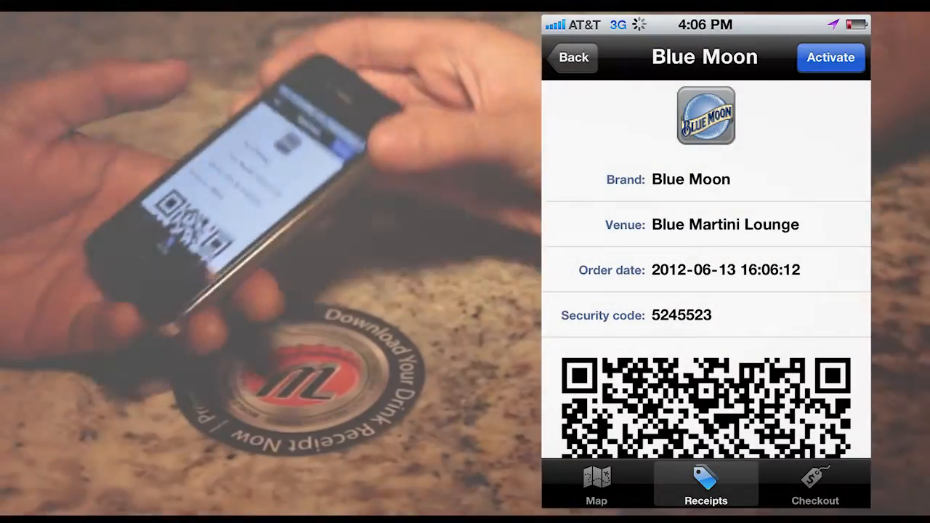